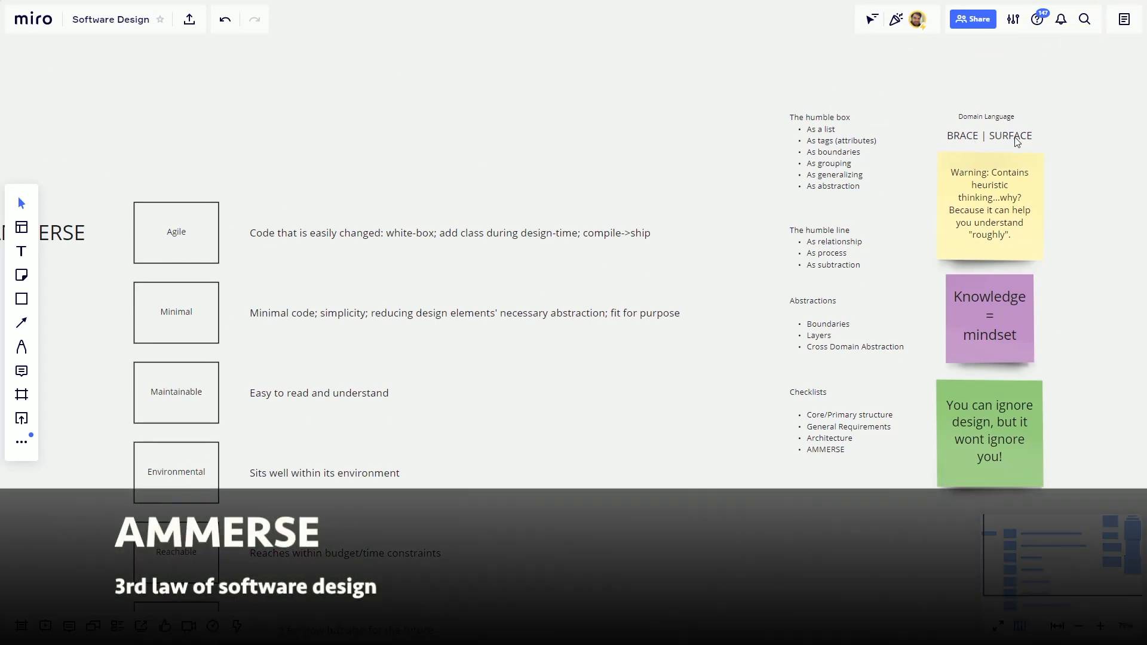
{"action": "mouse_move", "coordinate": [876, 364]}
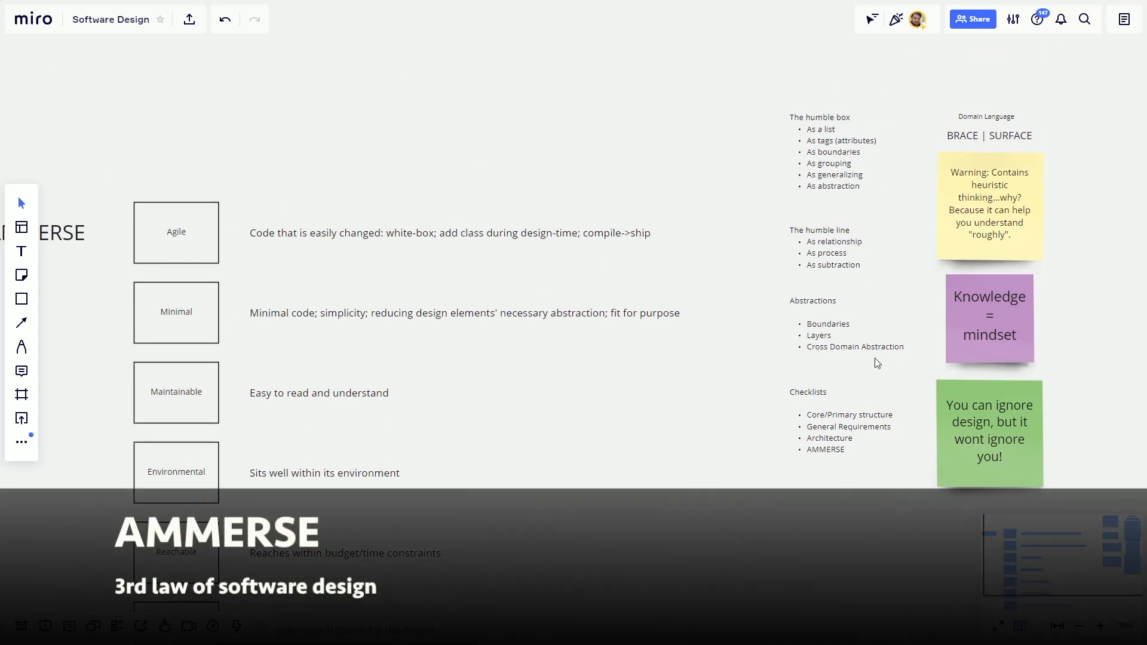